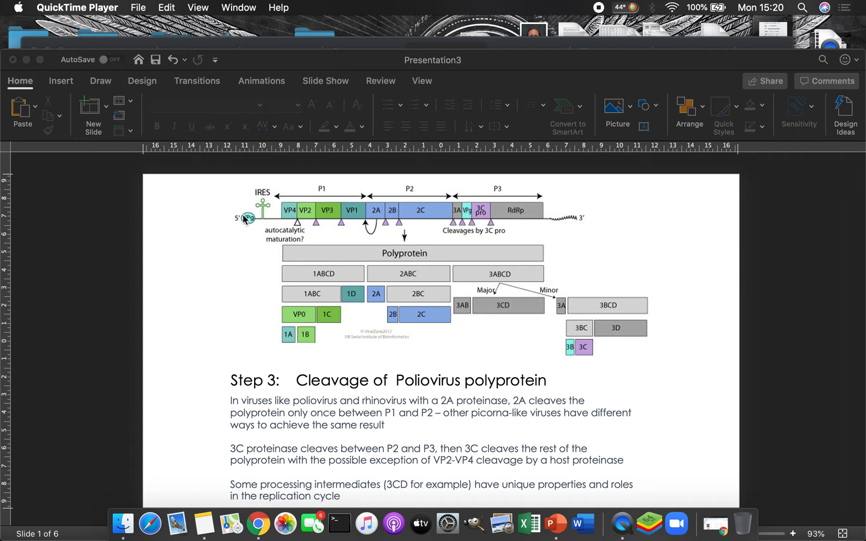
mouse_move(518, 207)
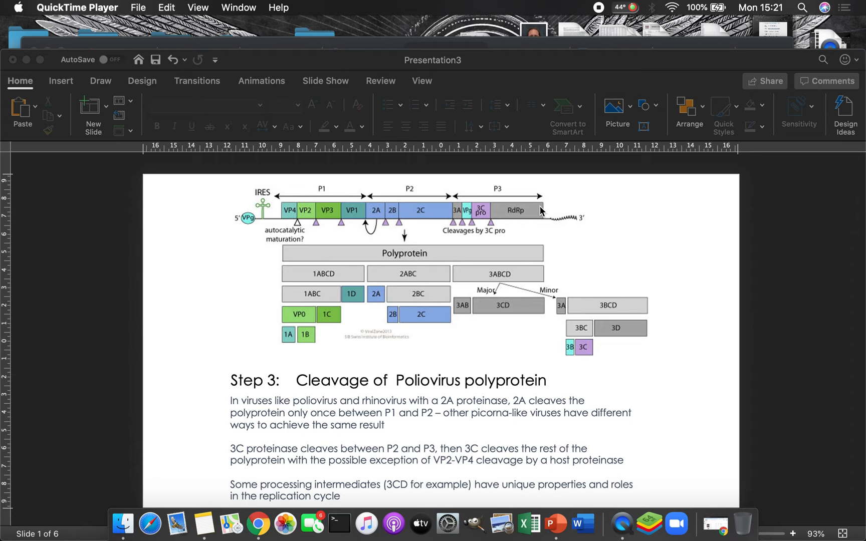
mouse_move(290, 196)
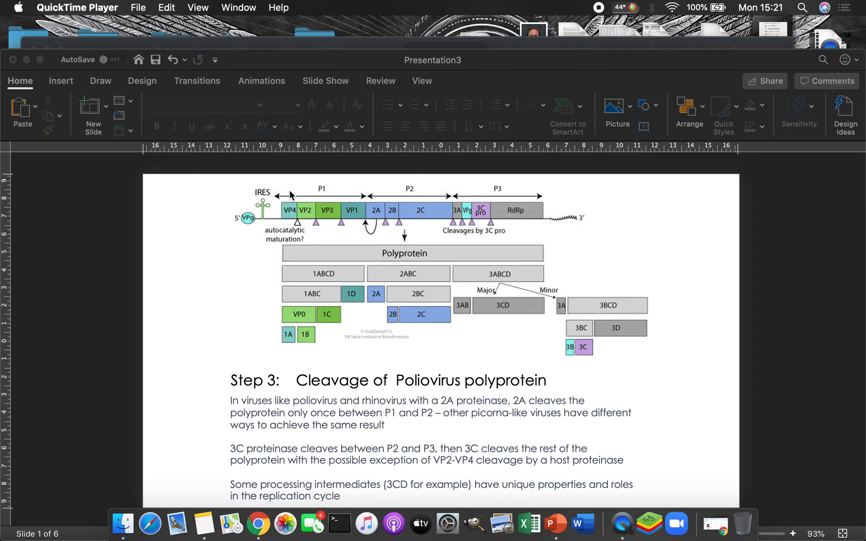
mouse_move(246, 237)
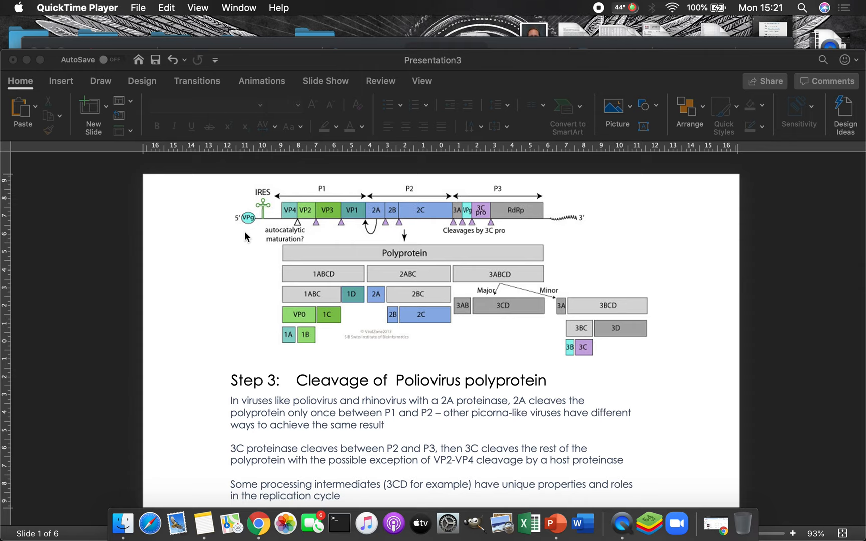
mouse_move(527, 223)
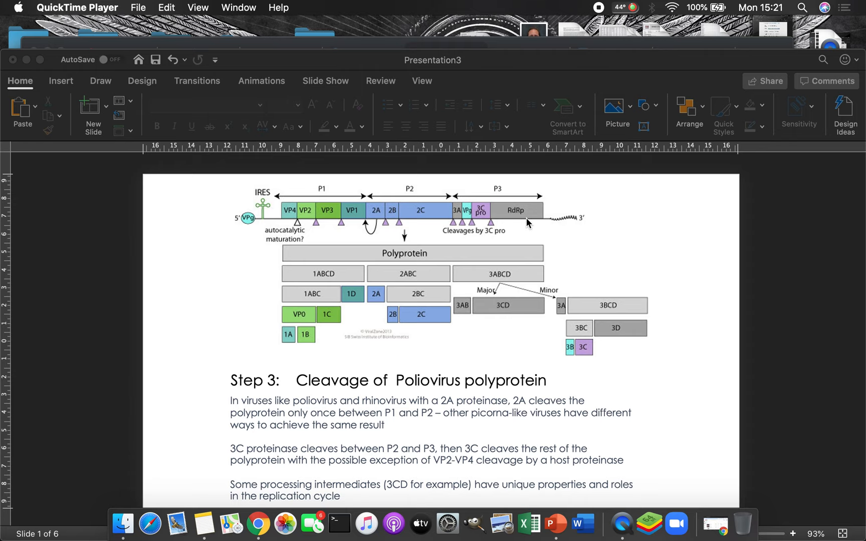
mouse_move(344, 244)
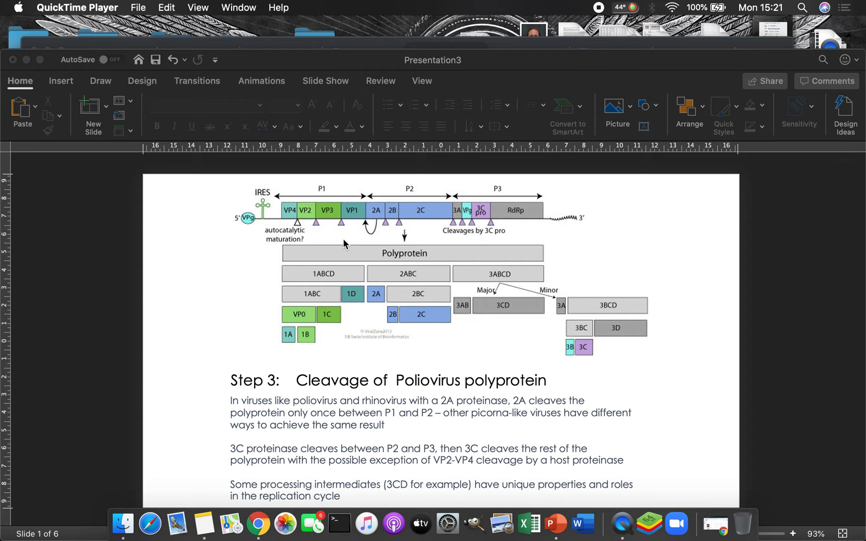
mouse_move(322, 254)
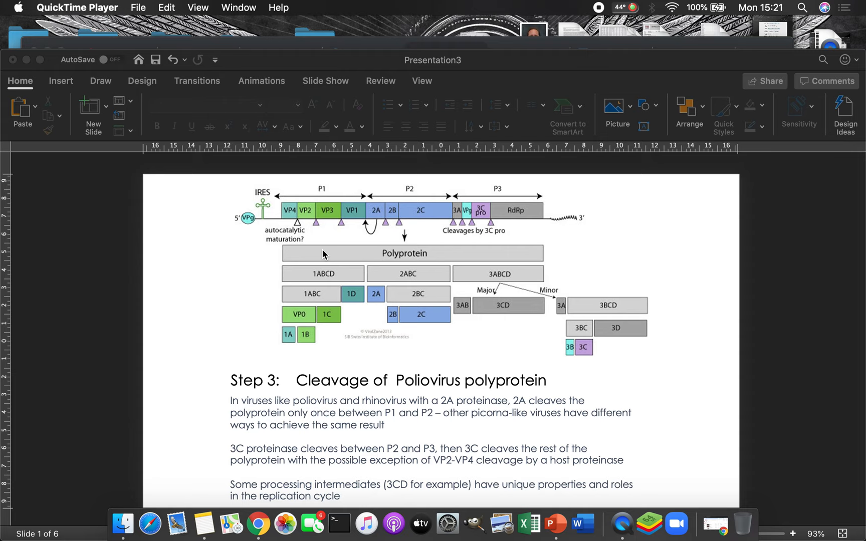
mouse_move(551, 260)
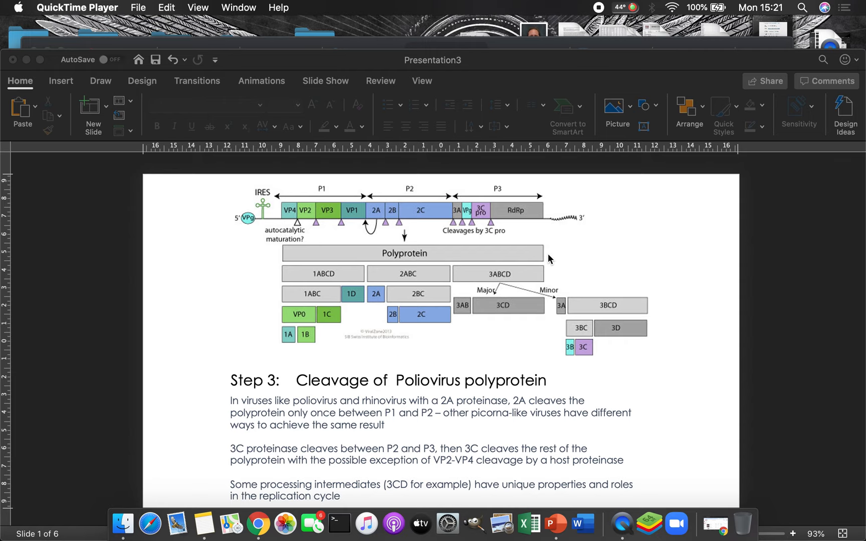
mouse_move(382, 257)
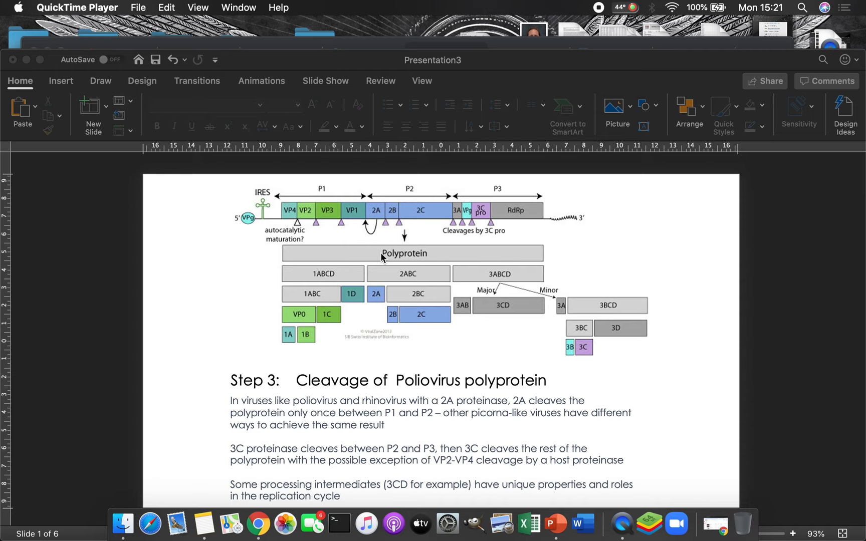
mouse_move(565, 295)
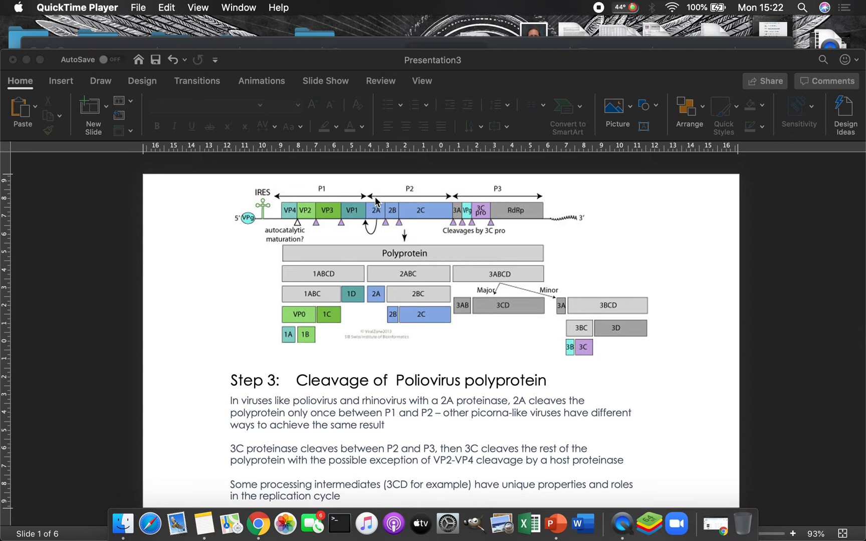
mouse_move(425, 260)
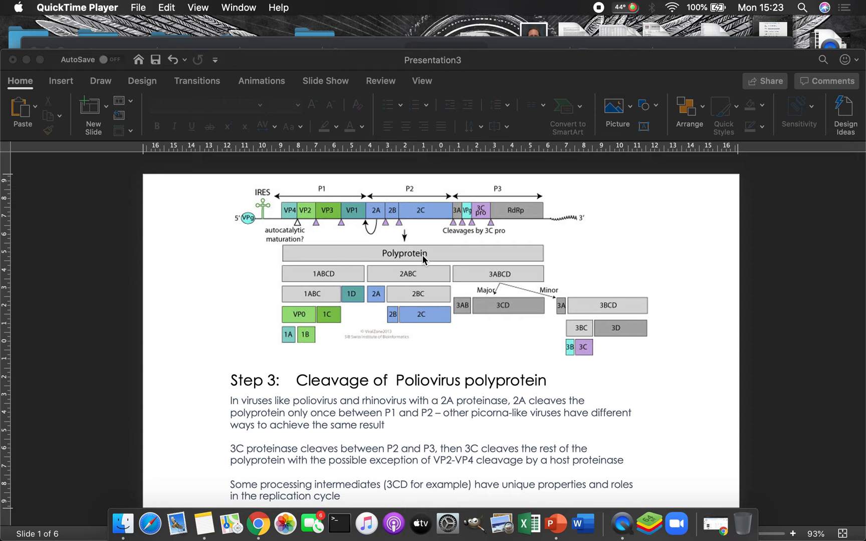
mouse_move(484, 228)
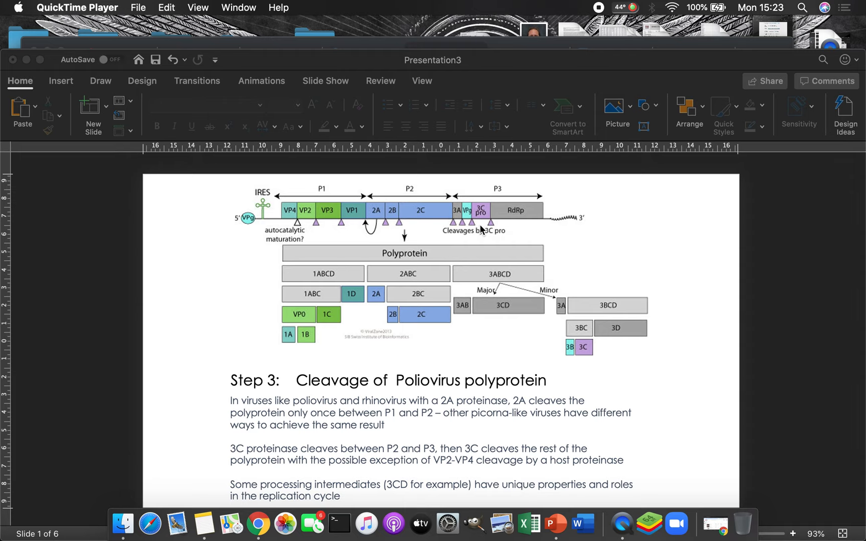
mouse_move(476, 228)
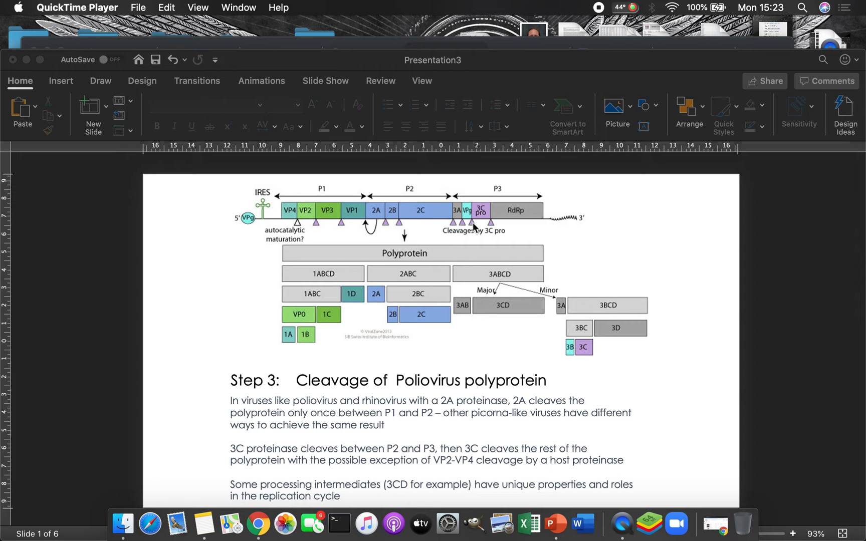
mouse_move(479, 225)
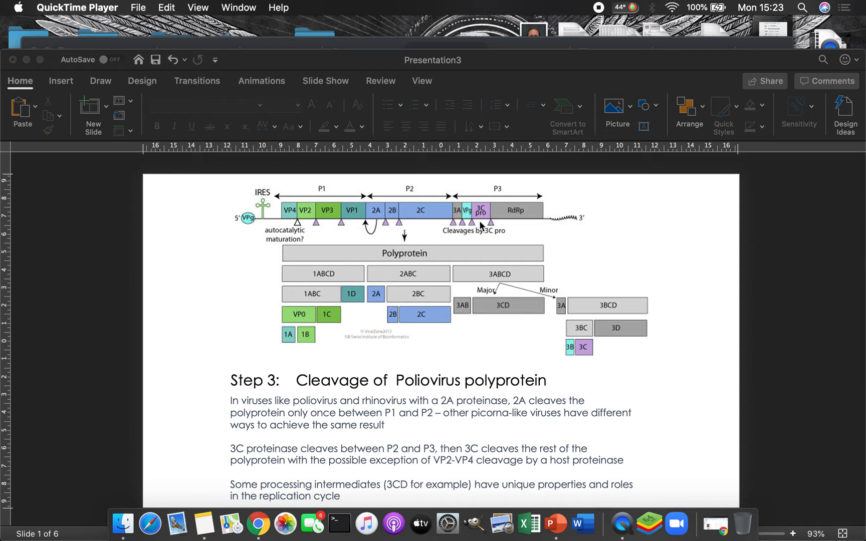
mouse_move(482, 226)
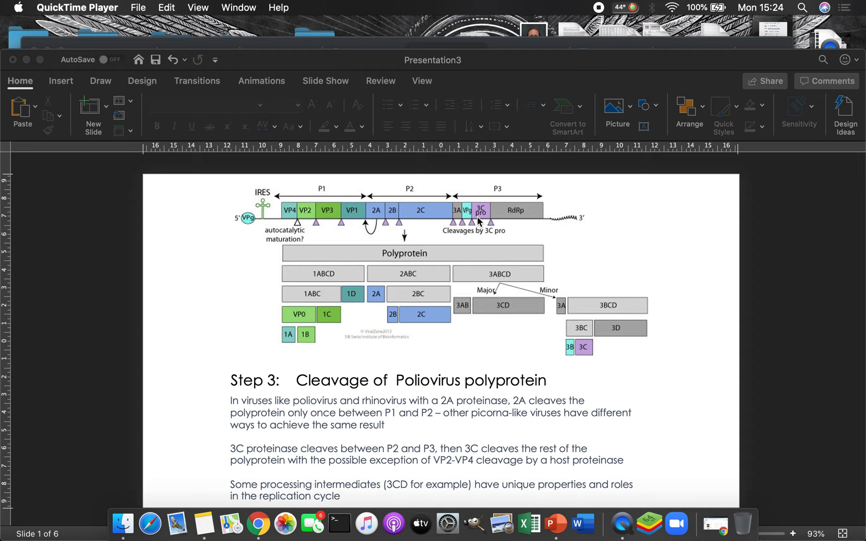
mouse_move(359, 234)
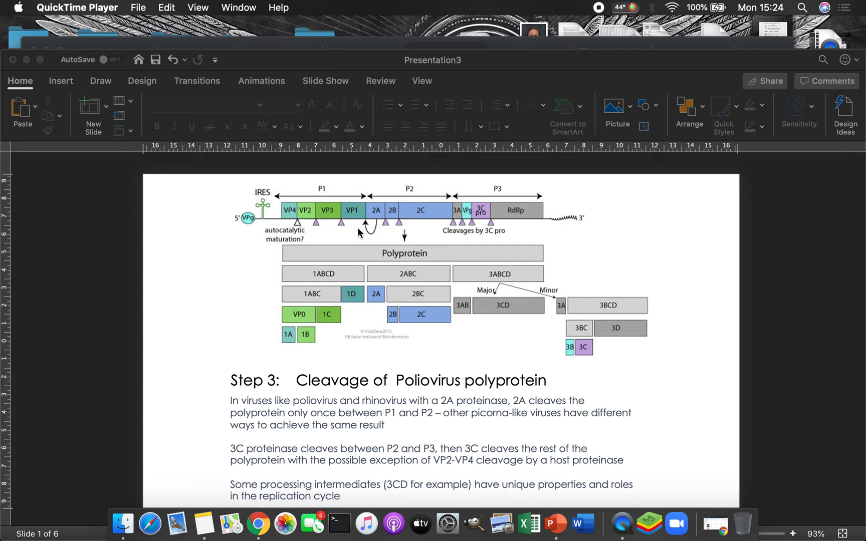
mouse_move(308, 240)
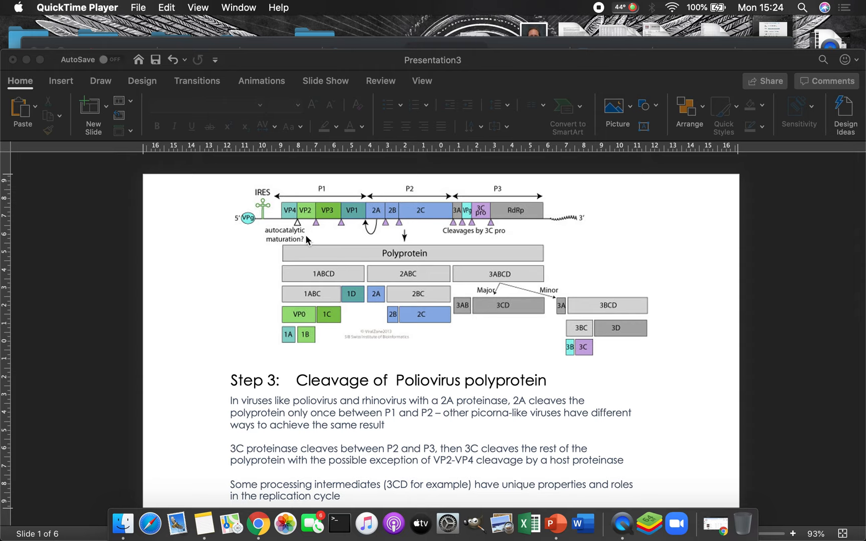
mouse_move(462, 253)
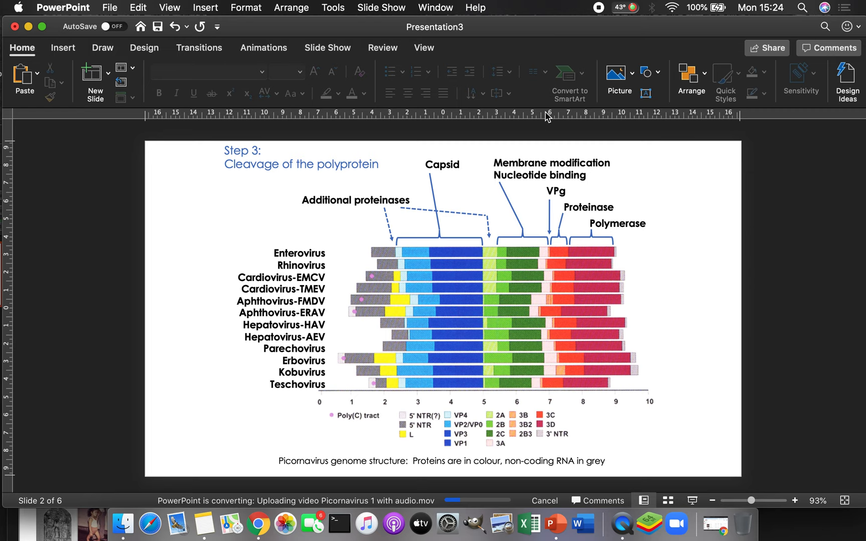
mouse_move(738, 356)
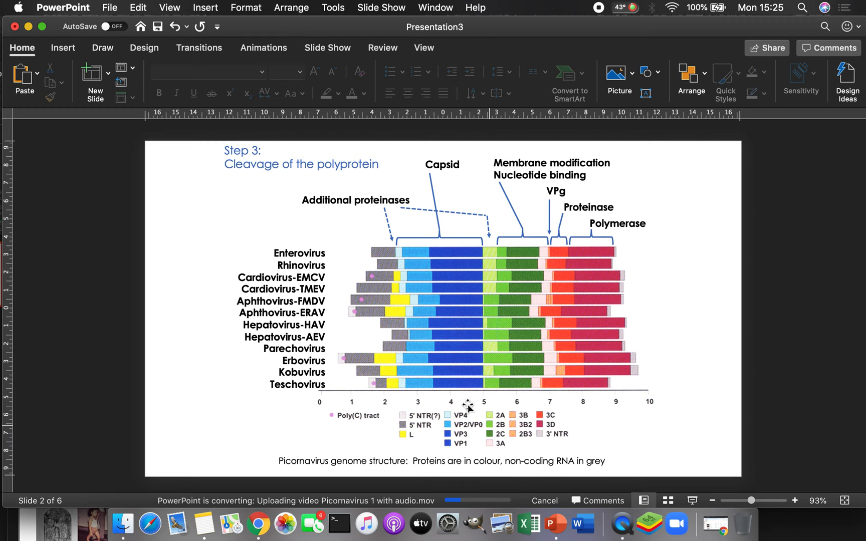
mouse_move(484, 244)
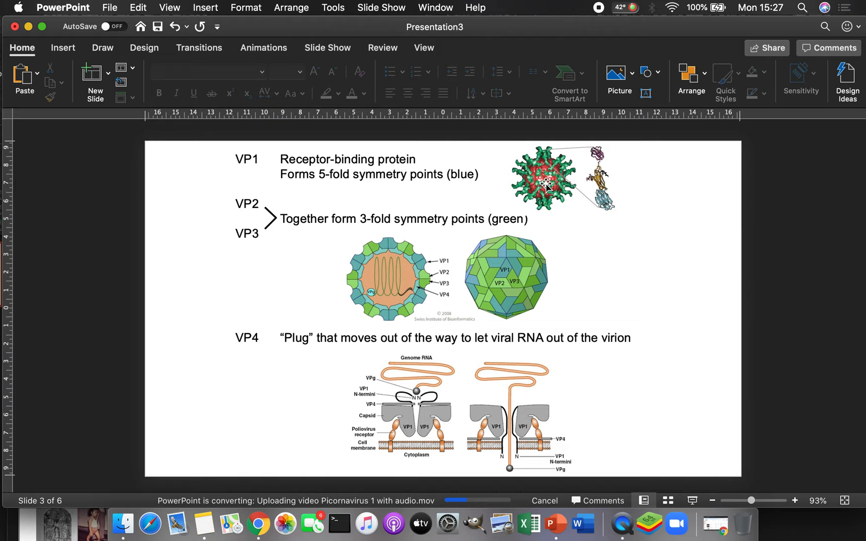
mouse_move(622, 277)
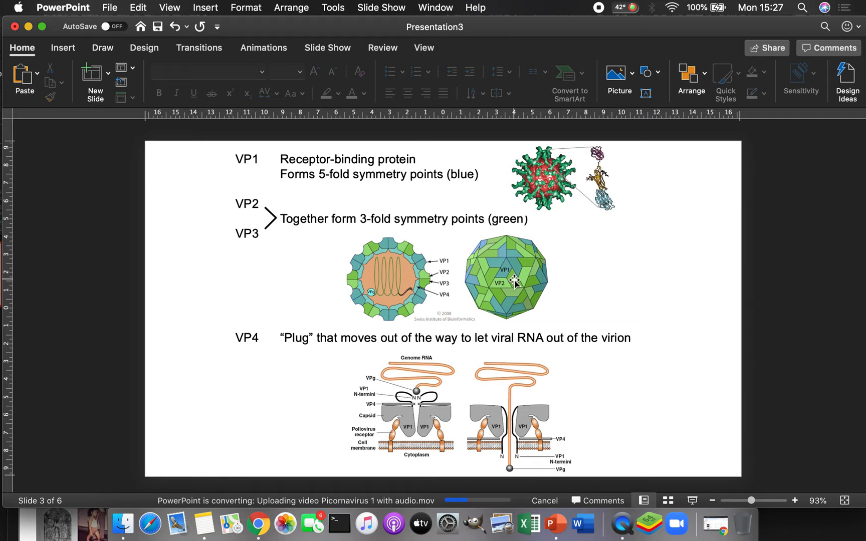
mouse_move(528, 286)
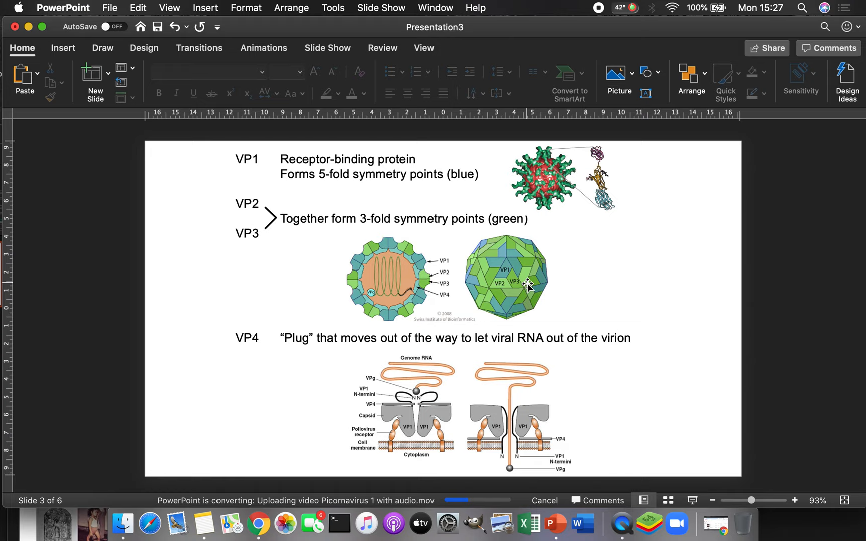
mouse_move(508, 292)
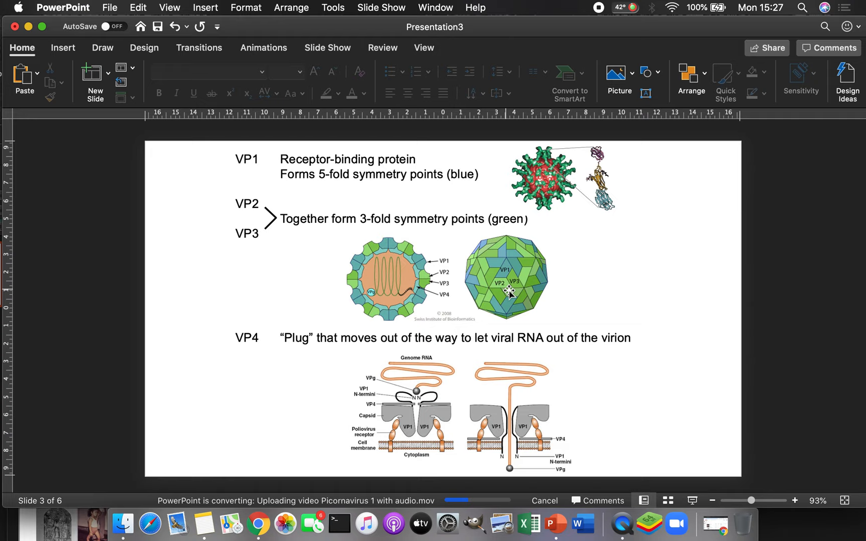
mouse_move(520, 291)
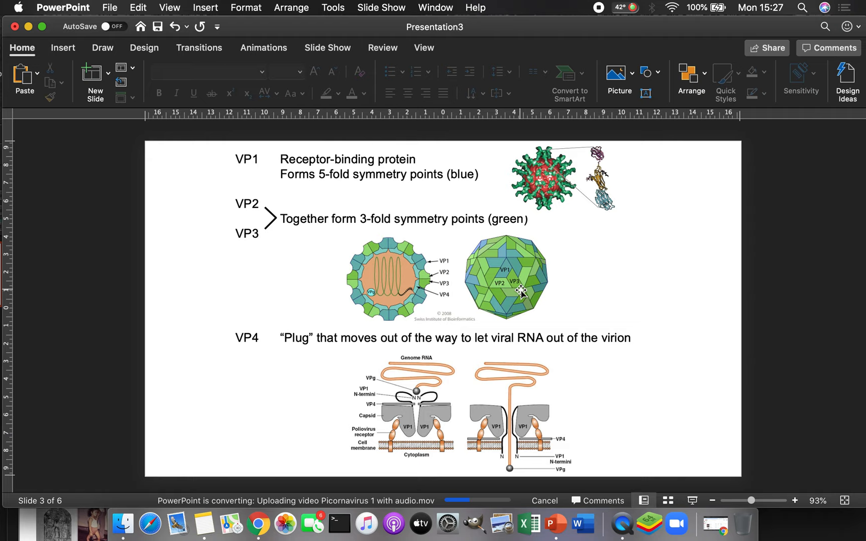
mouse_move(447, 450)
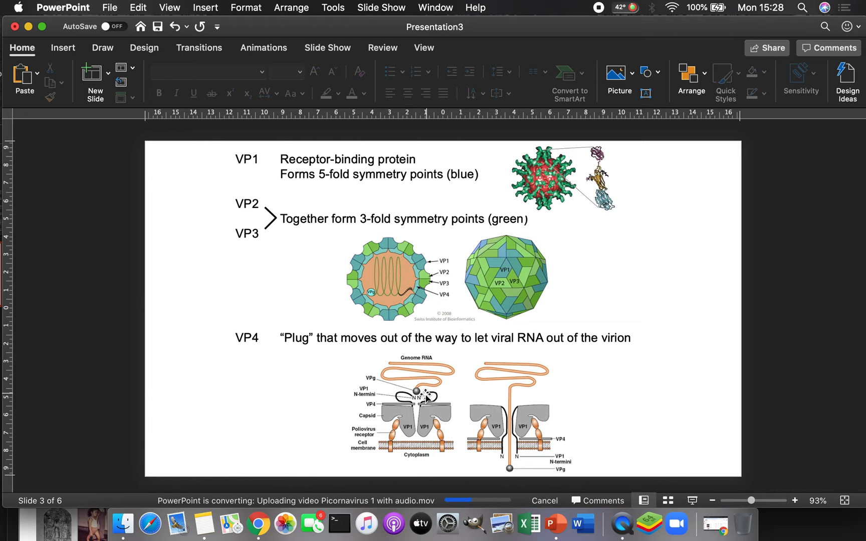
mouse_move(446, 381)
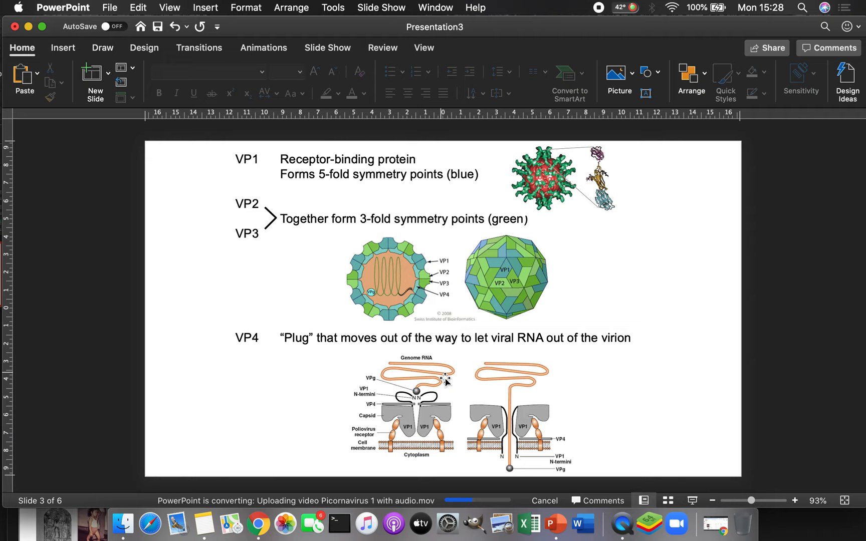
mouse_move(409, 400)
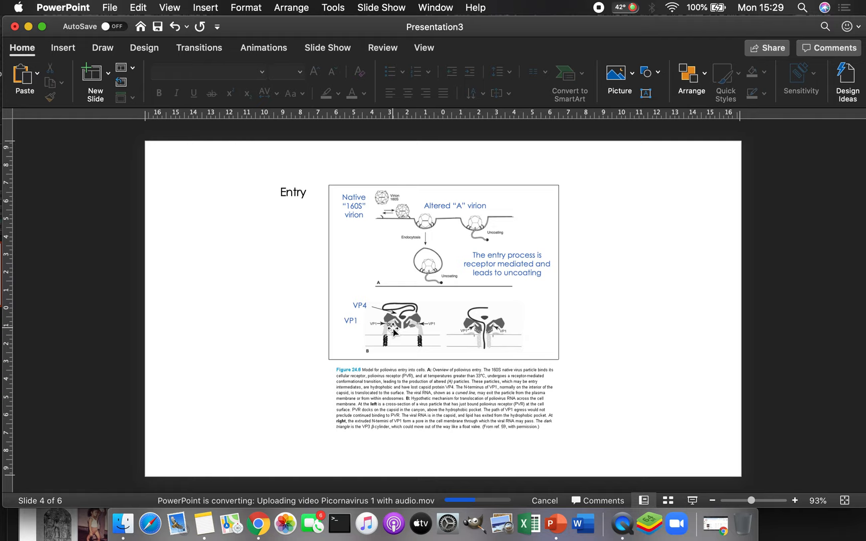
mouse_move(373, 354)
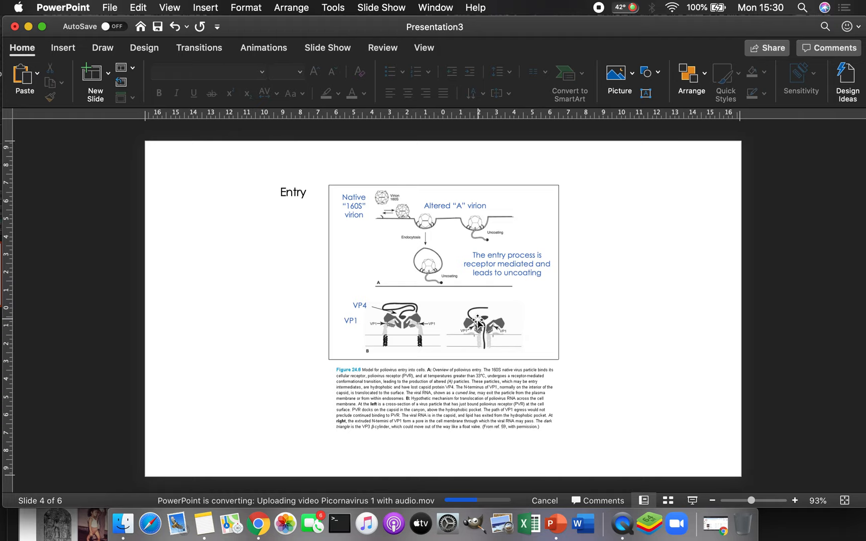
mouse_move(486, 377)
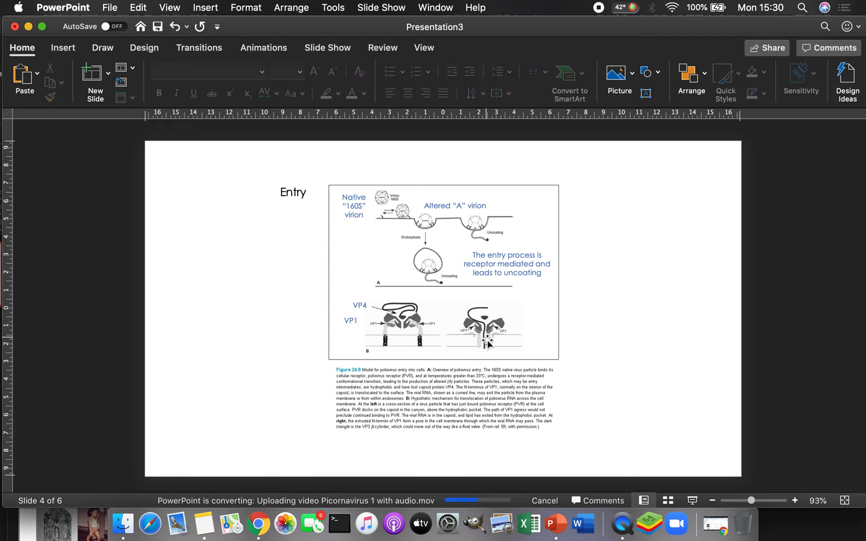
mouse_move(482, 376)
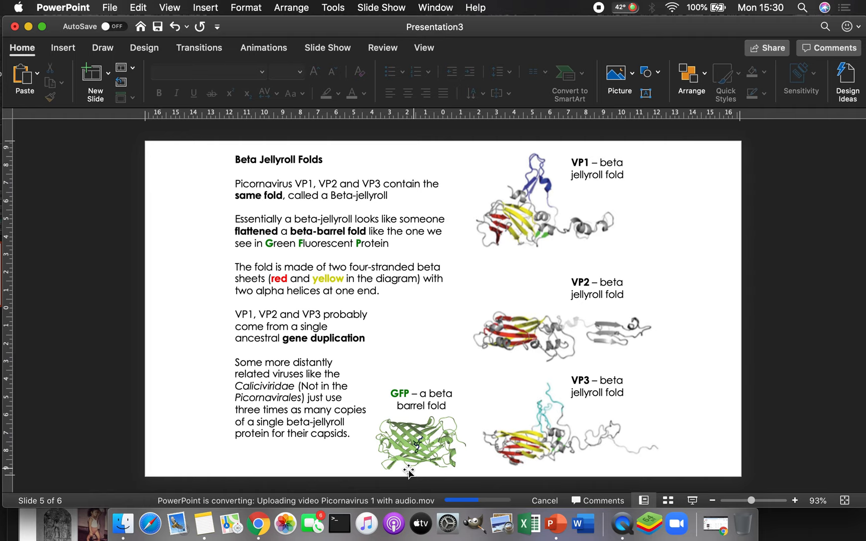
mouse_move(436, 439)
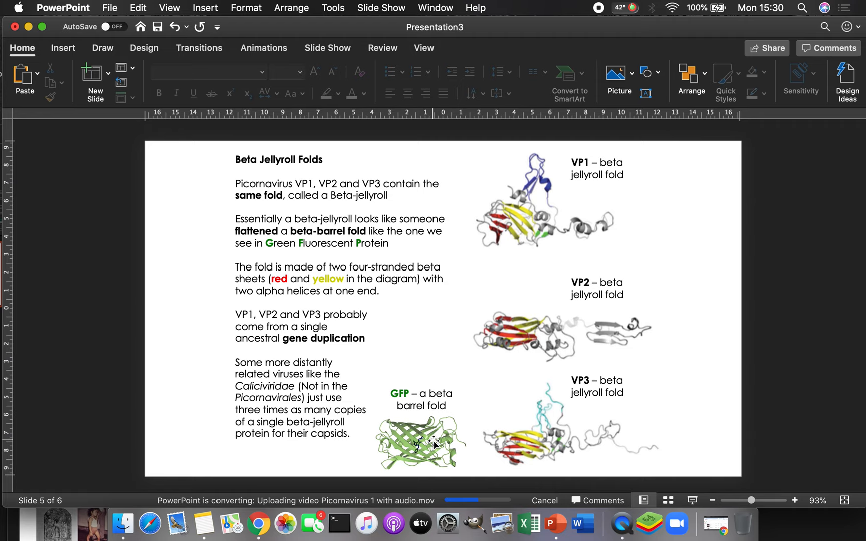
mouse_move(502, 221)
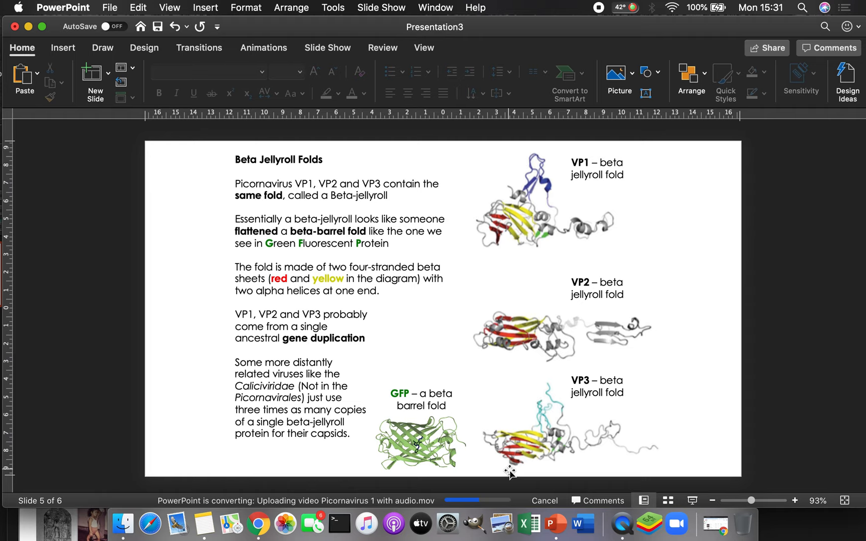
mouse_move(538, 277)
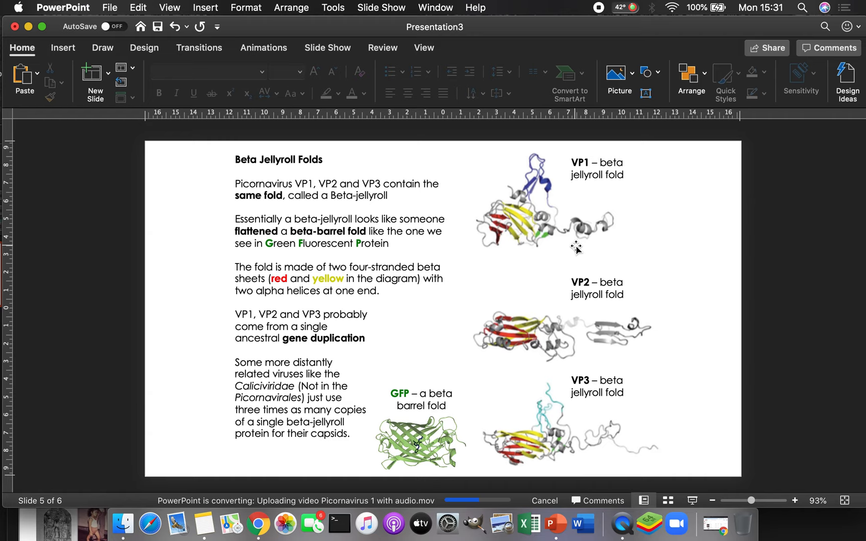
mouse_move(593, 242)
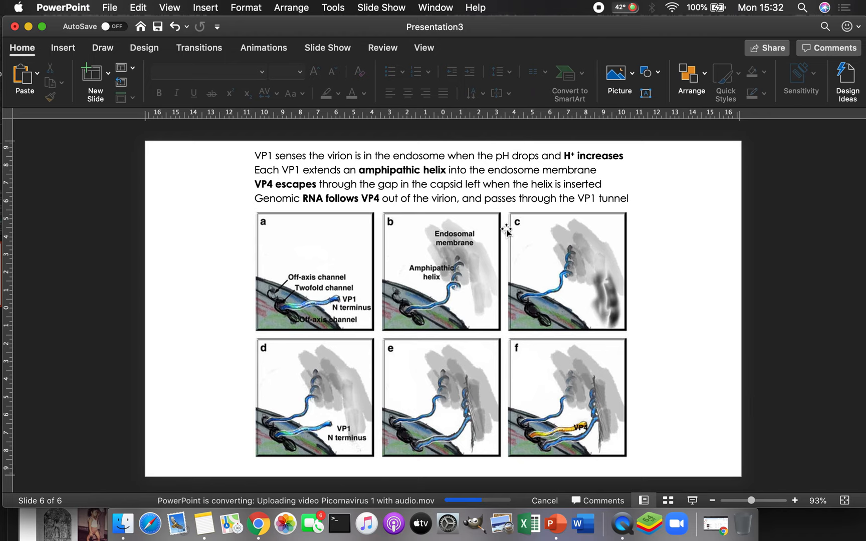
mouse_move(426, 138)
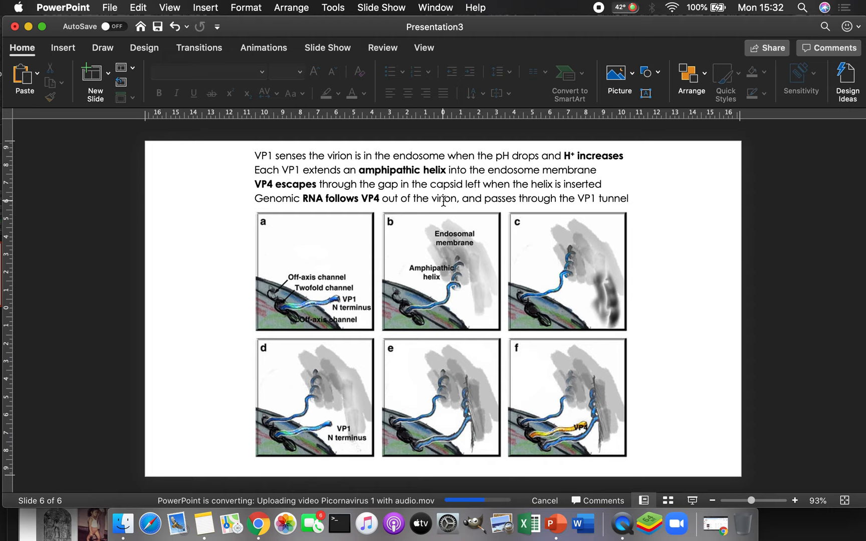
mouse_move(438, 245)
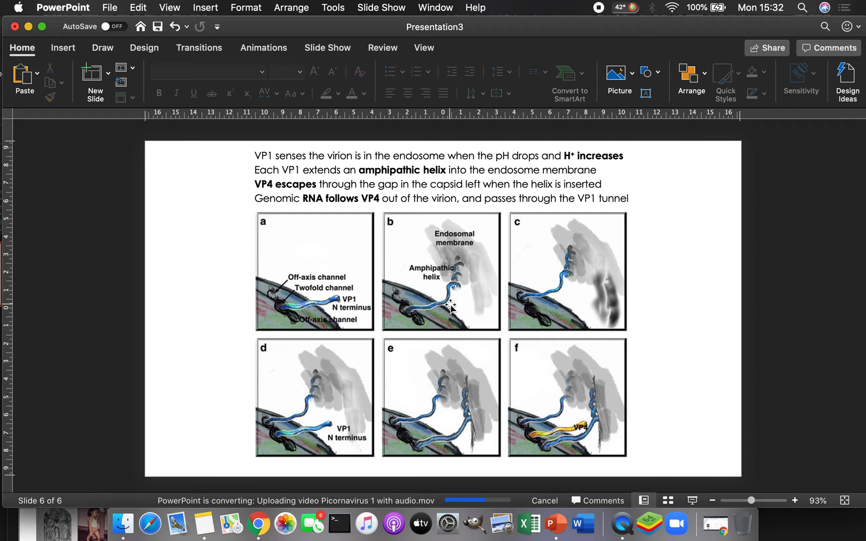
mouse_move(574, 243)
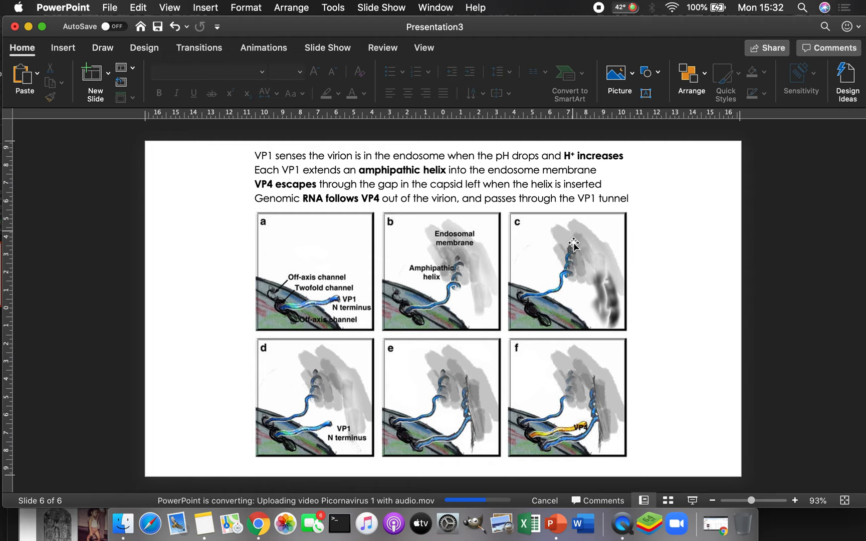
mouse_move(576, 274)
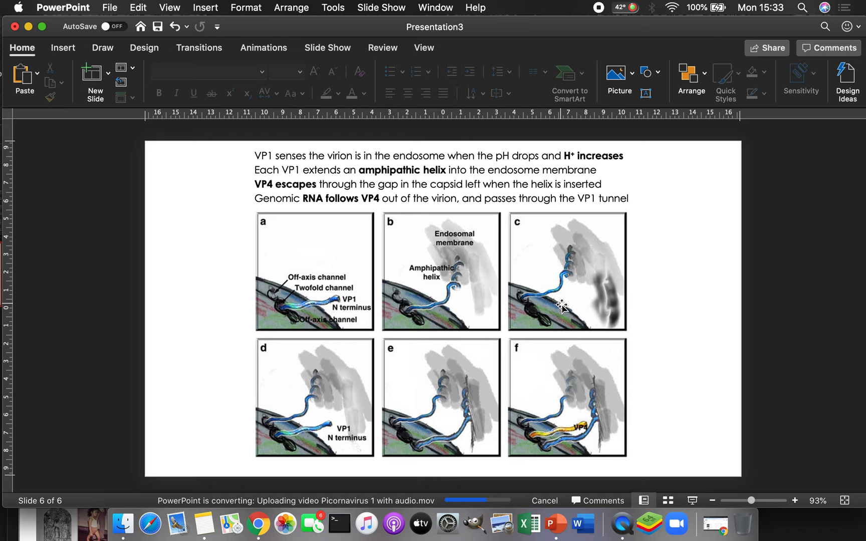
mouse_move(325, 426)
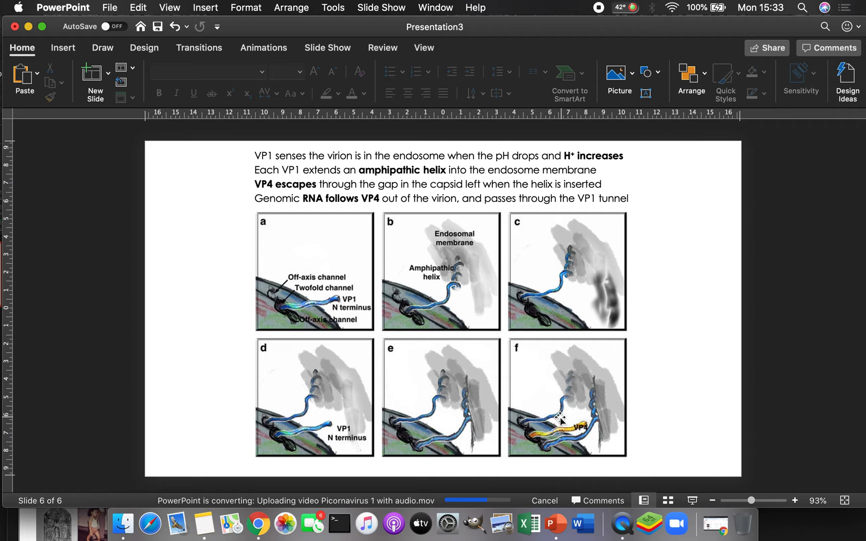
mouse_move(501, 360)
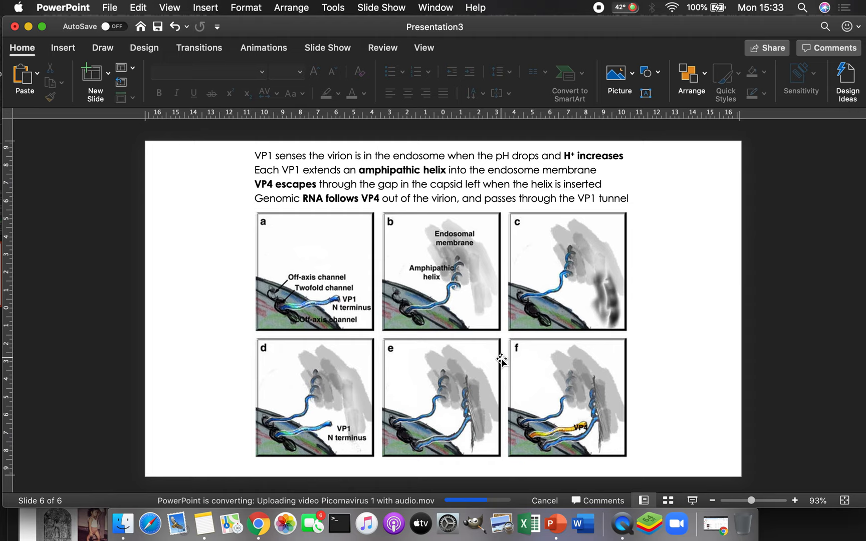